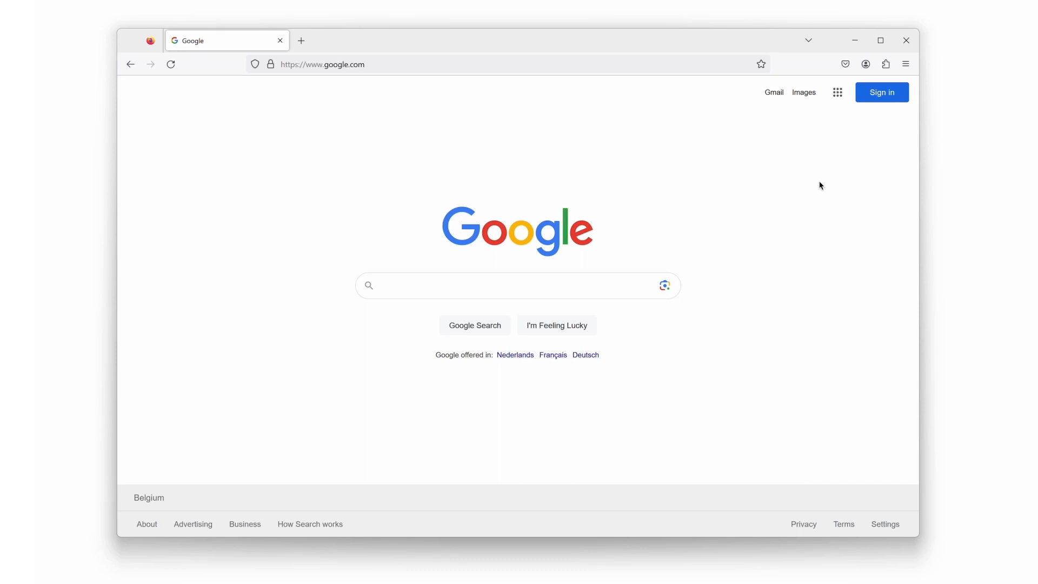
Show the installed extensions list and reach the options gear for Turn Off the Lights
left_click(885, 64)
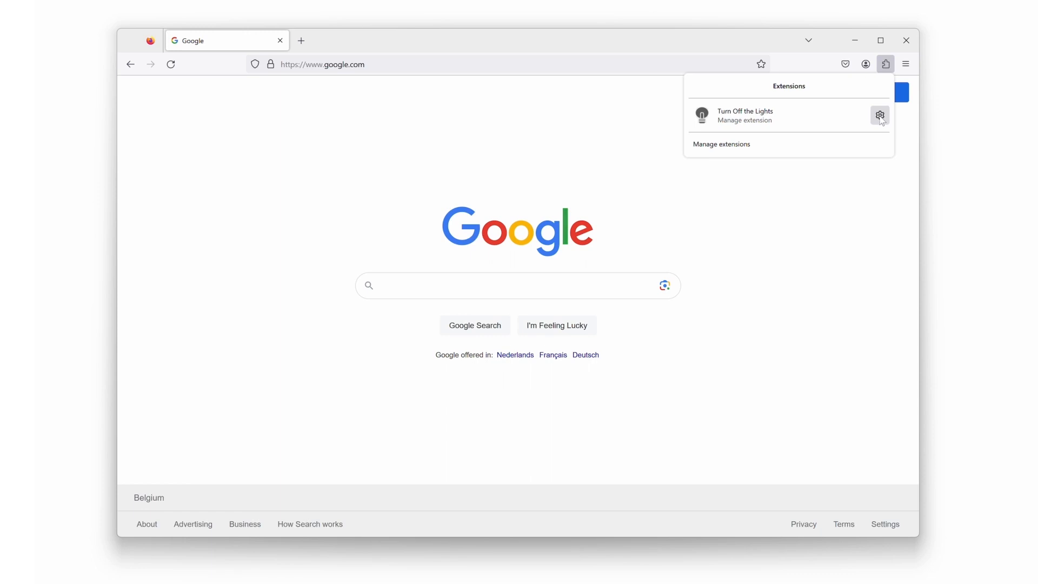
left_click(881, 114)
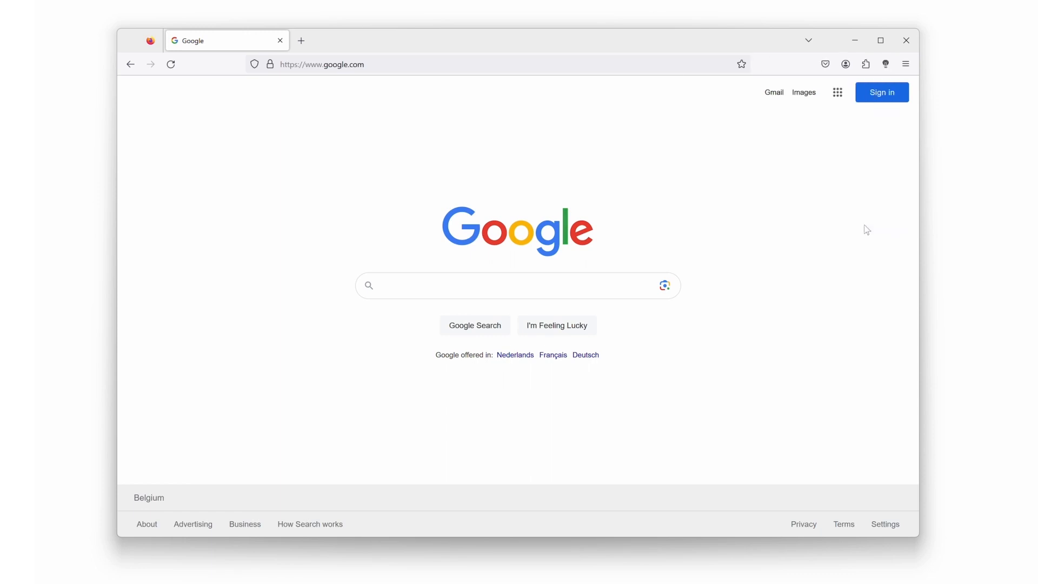
mouse_move(885, 65)
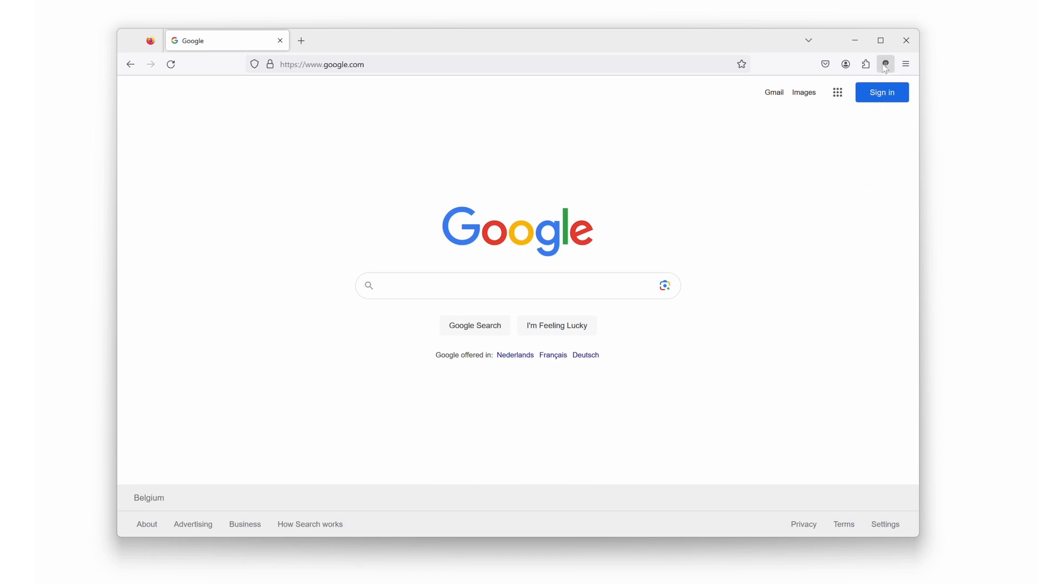